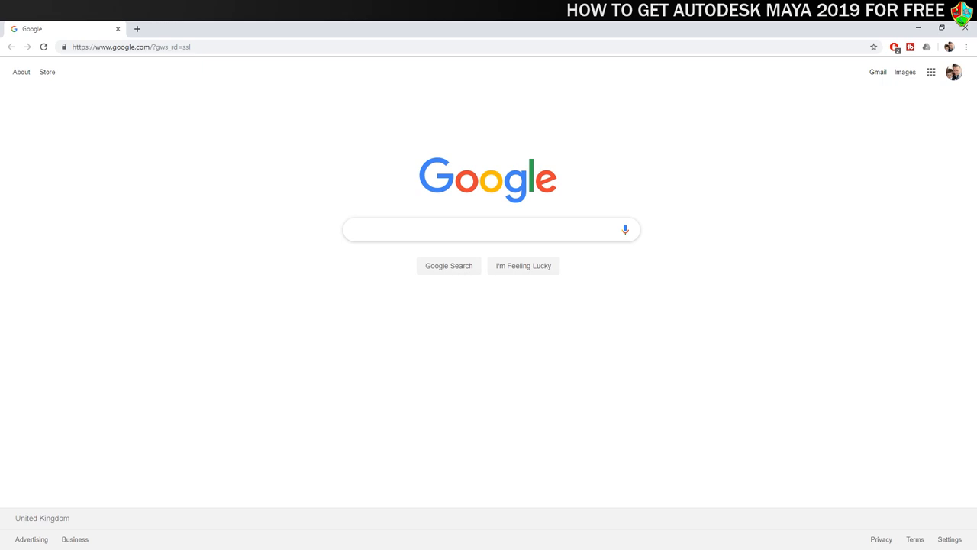
# Search Google for 'autodesk education' and reach the free Maya page for students
pyautogui.write('autodesk education')
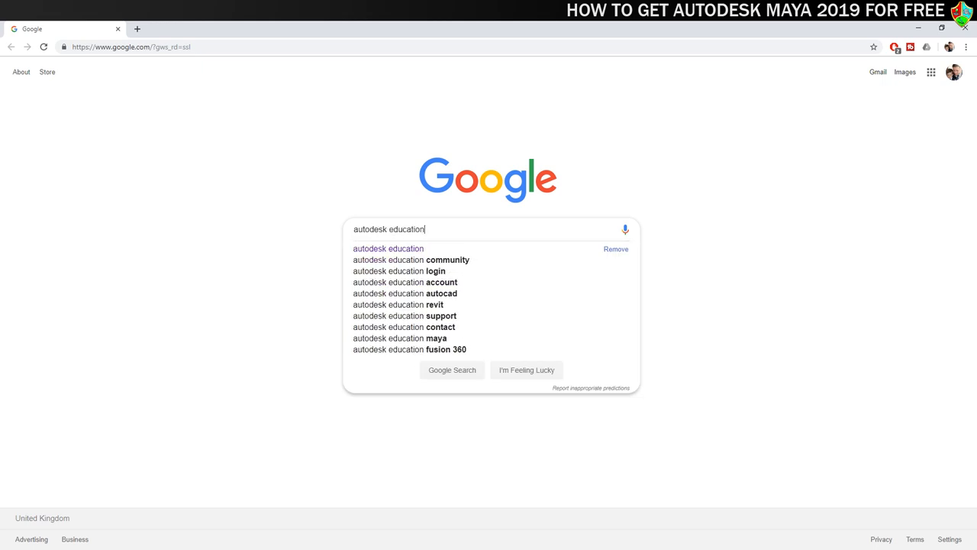
pyautogui.click(452, 370)
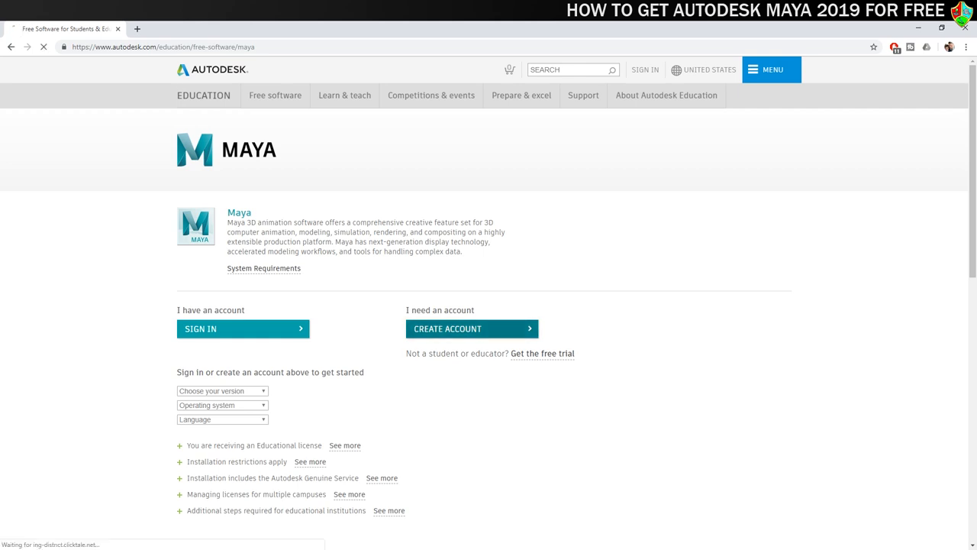
# Start Create Account and set the institution country to United Kingdom
pyautogui.click(472, 329)
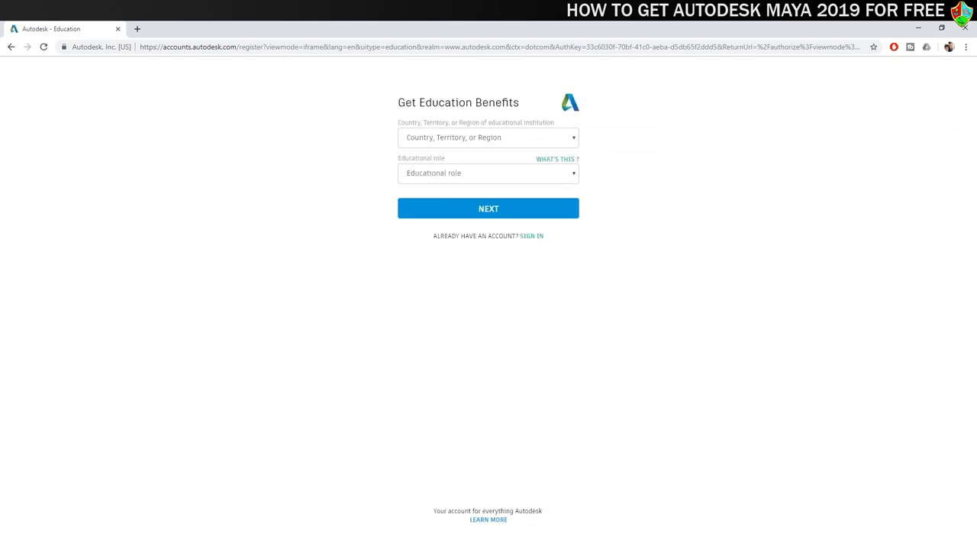
pyautogui.click(489, 137)
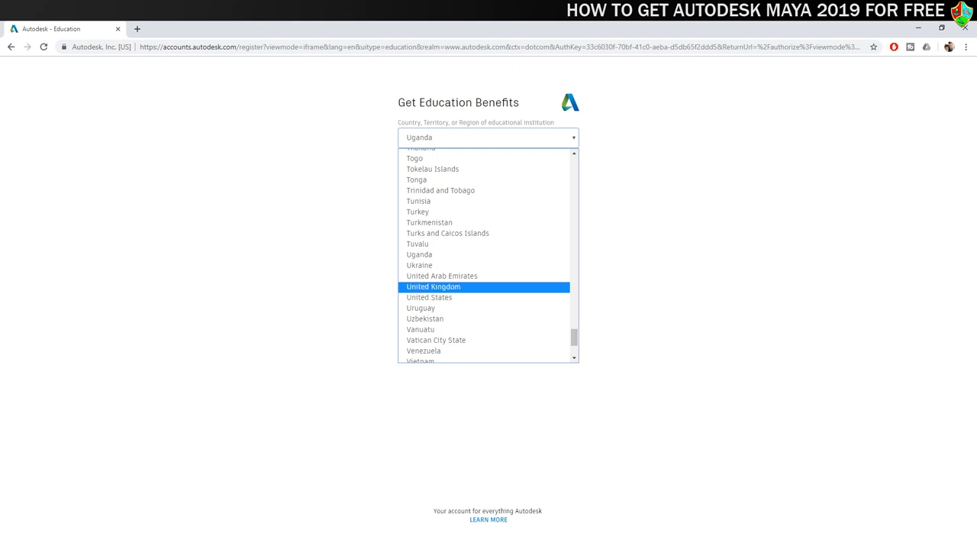
pyautogui.click(433, 287)
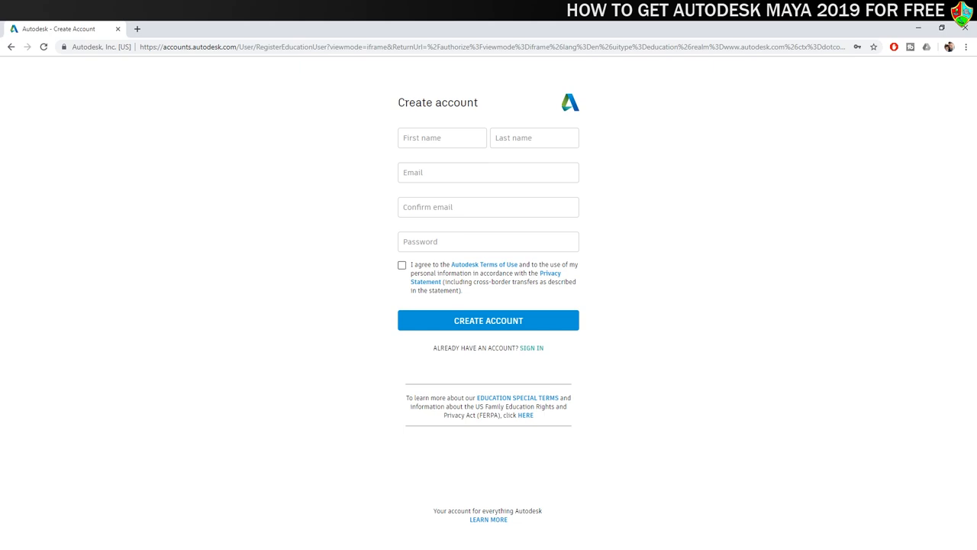
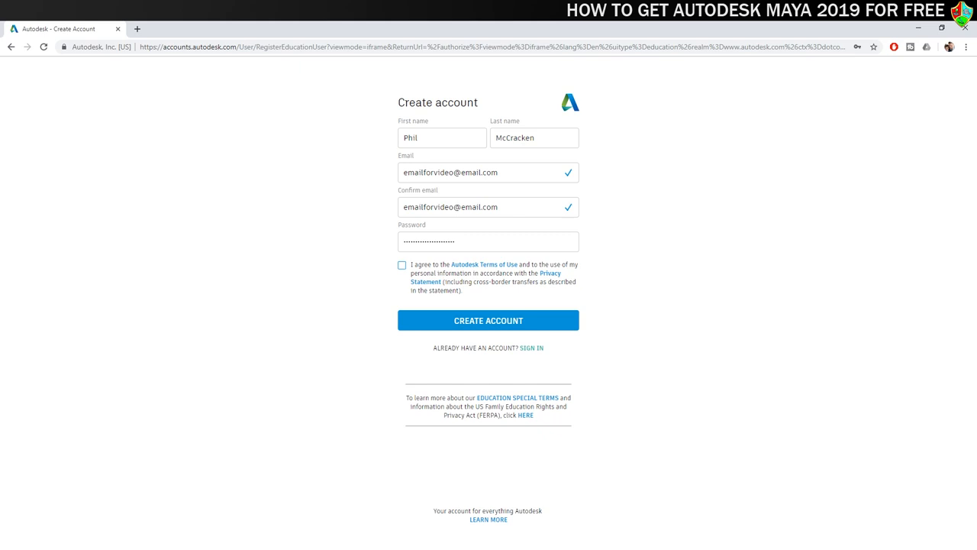
# Accept the terms of use and submit the new Autodesk account
pyautogui.click(403, 264)
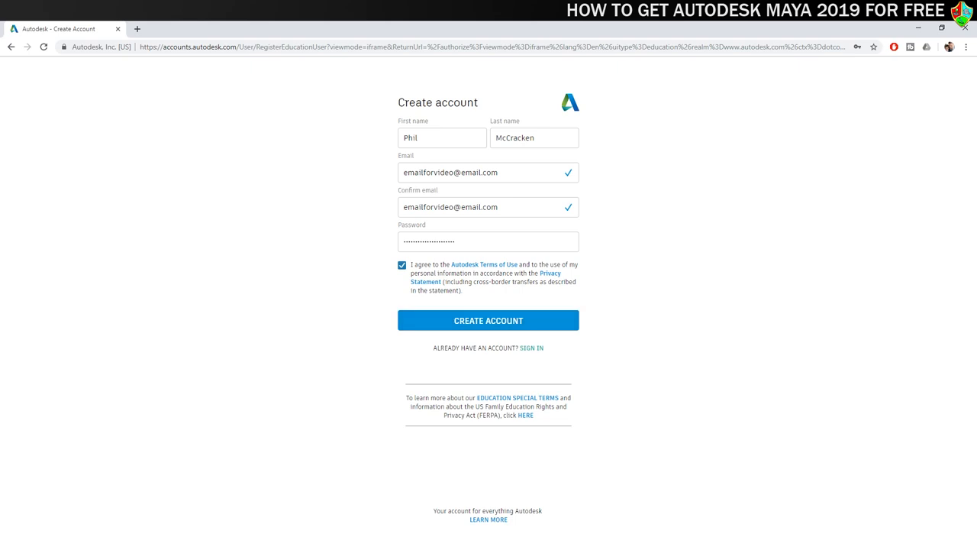
pyautogui.click(488, 321)
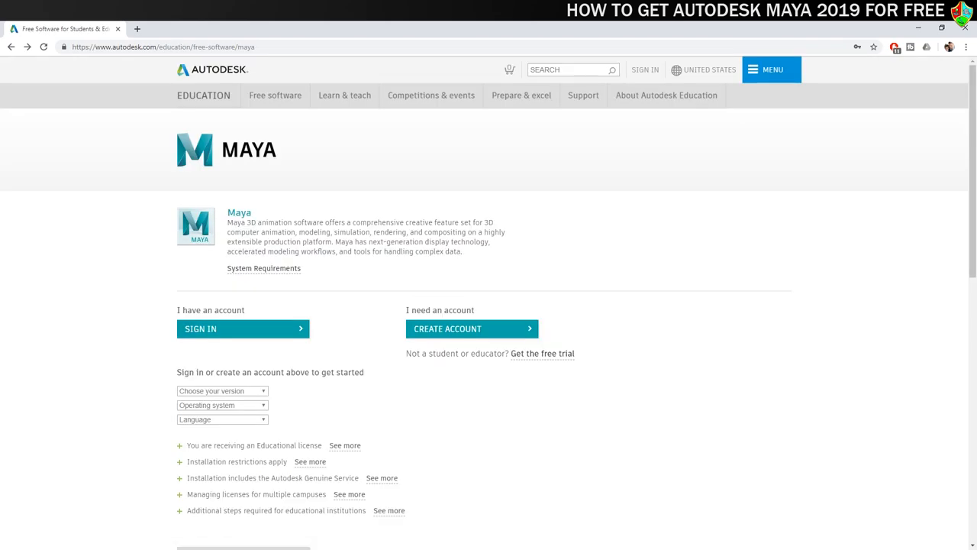
# Sign in with the account email and password so the Maya page welcomes the user back
pyautogui.click(243, 328)
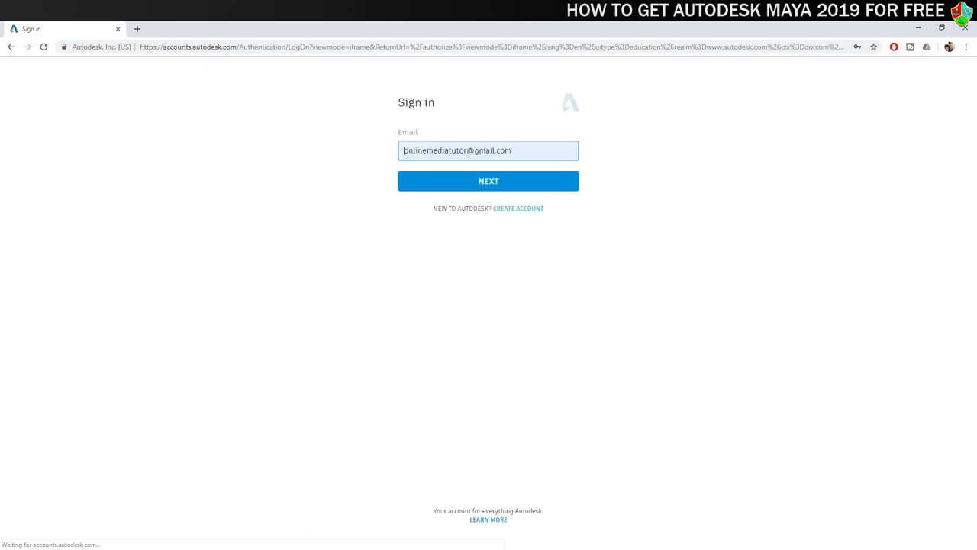
pyautogui.click(489, 181)
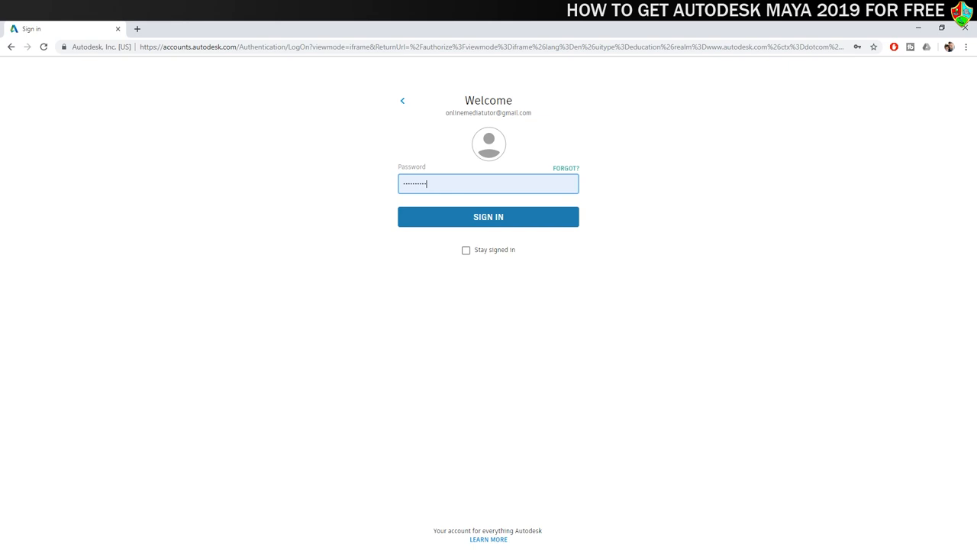
pyautogui.click(489, 217)
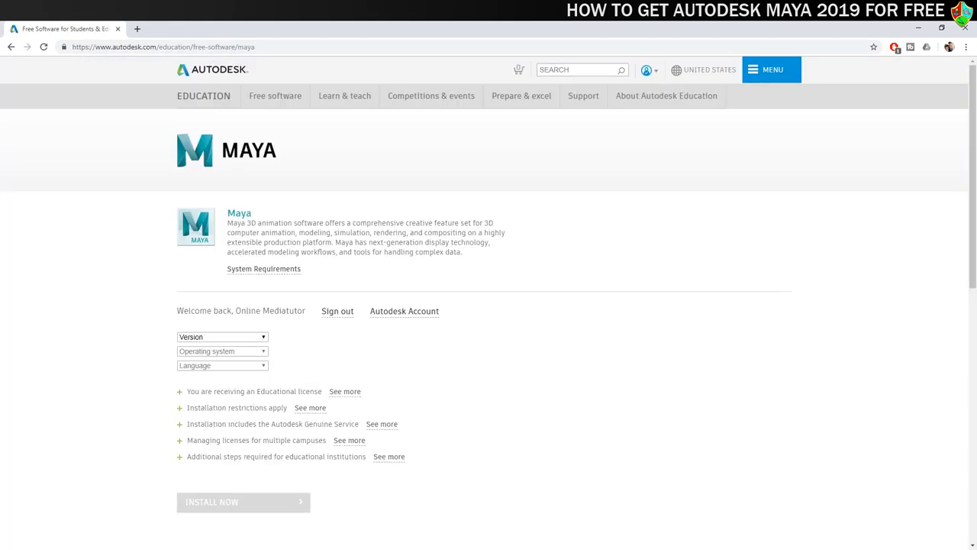
pyautogui.scroll(-3)
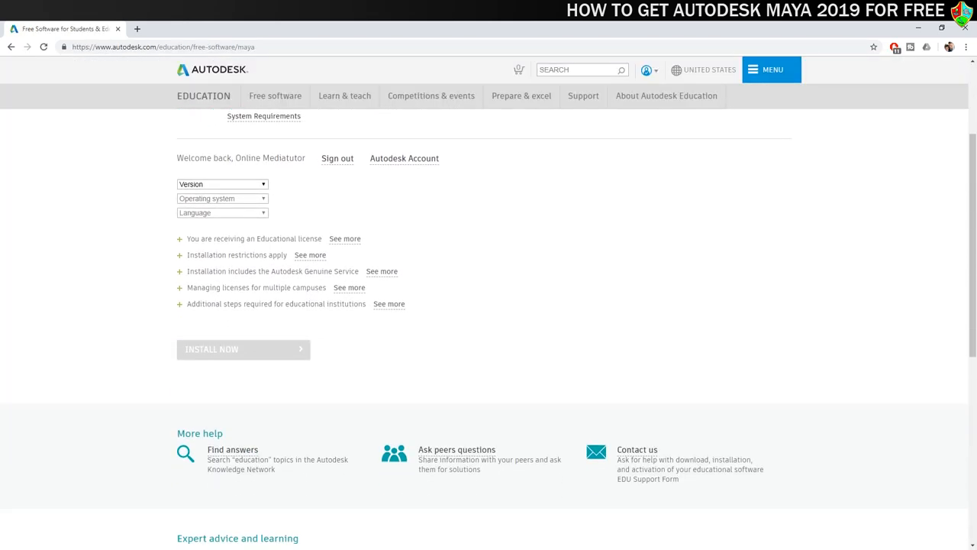
pyautogui.click(221, 184)
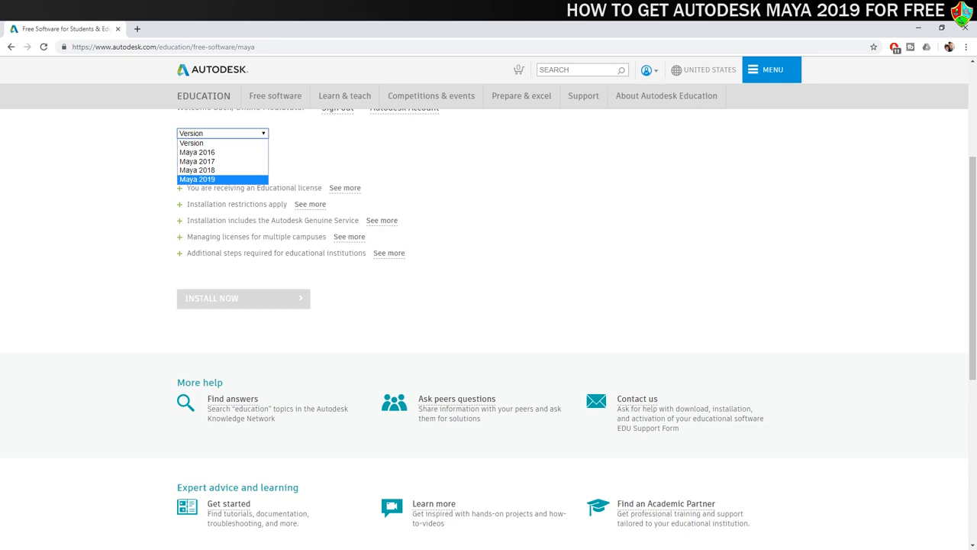
# Choose Maya 2019, Windows 64-bit and English as the download options
pyautogui.click(197, 179)
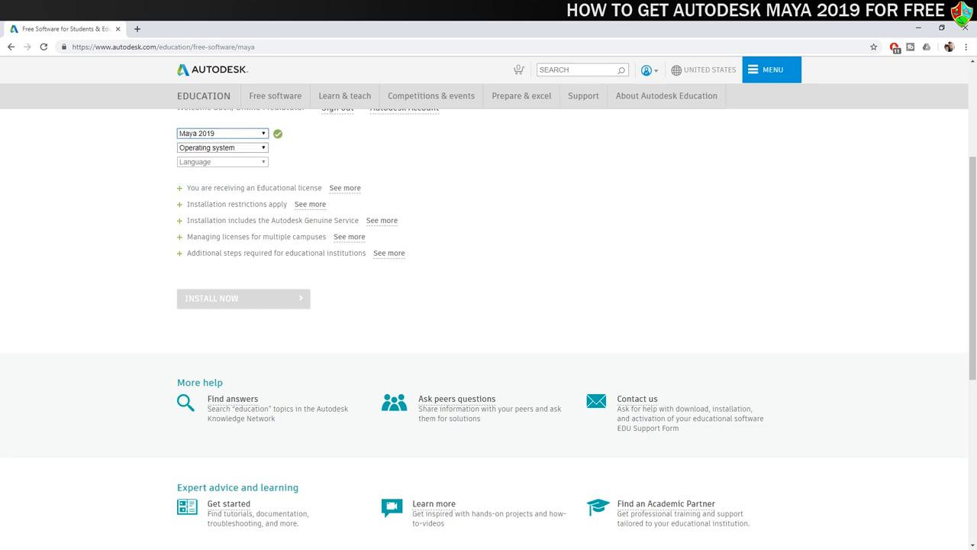
pyautogui.click(221, 147)
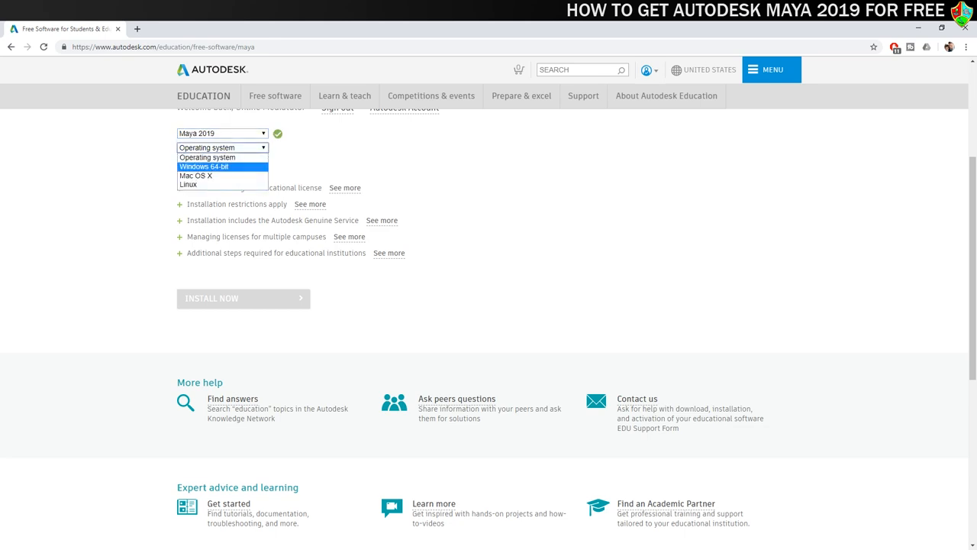
pyautogui.click(203, 167)
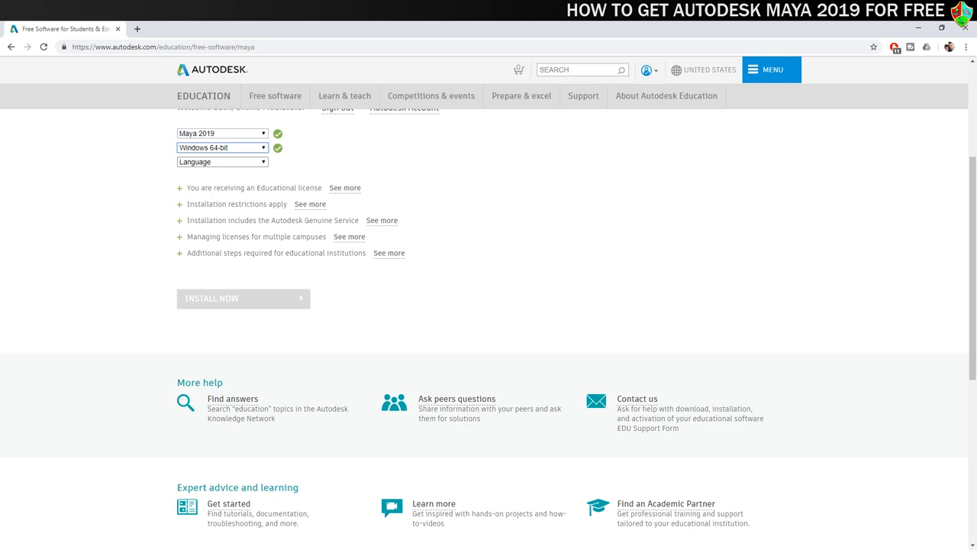
pyautogui.click(221, 161)
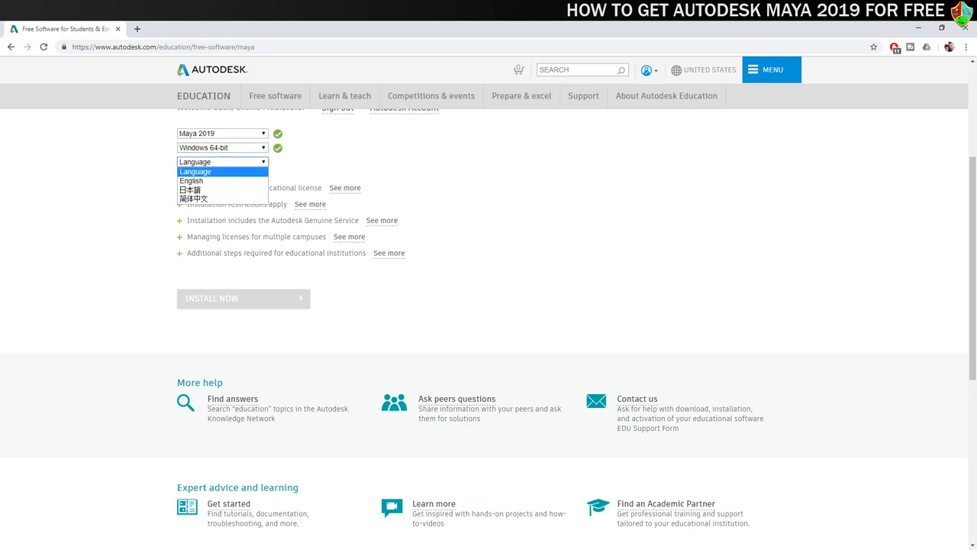
pyautogui.click(192, 180)
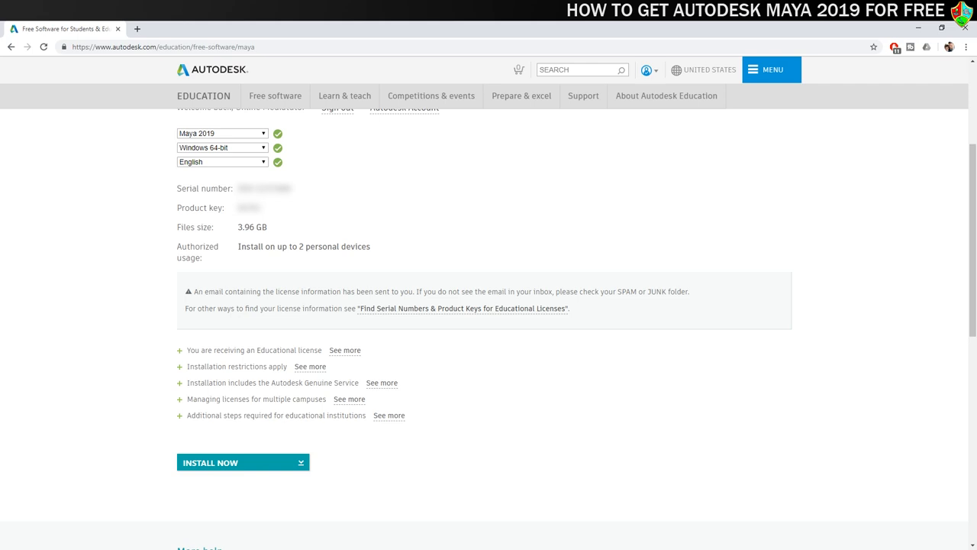
pyautogui.moveTo(243, 461)
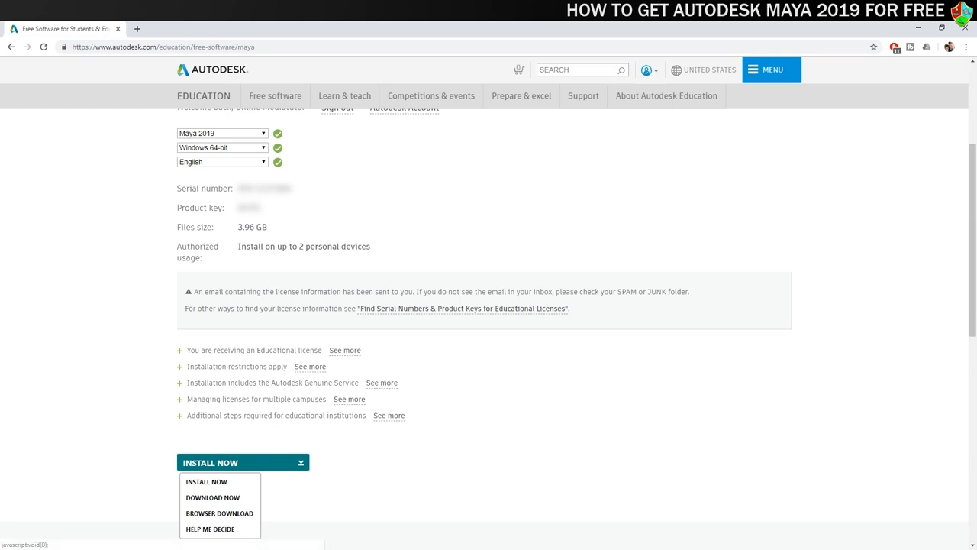
# Choose Install Now, accept the license agreement and launch the Maya 2019 installer
pyautogui.click(206, 481)
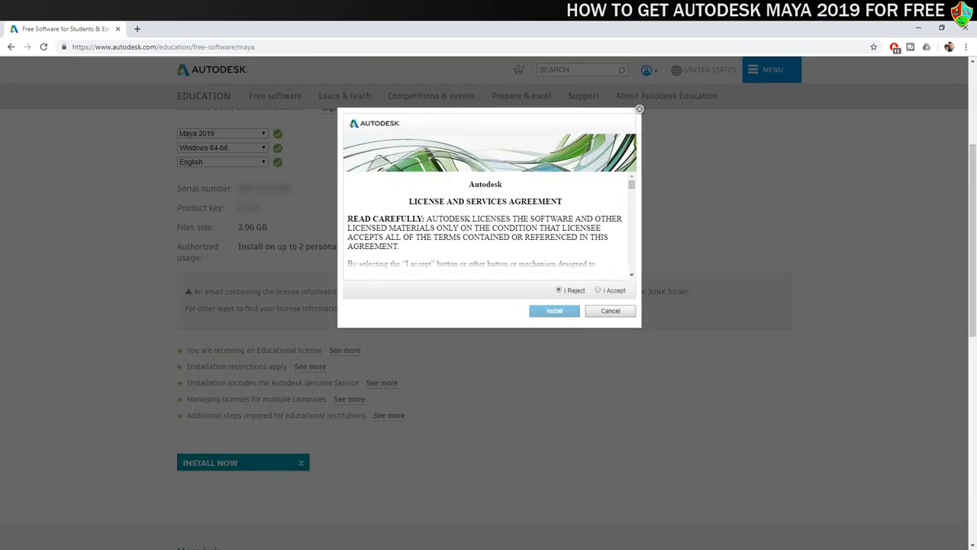
pyautogui.click(599, 291)
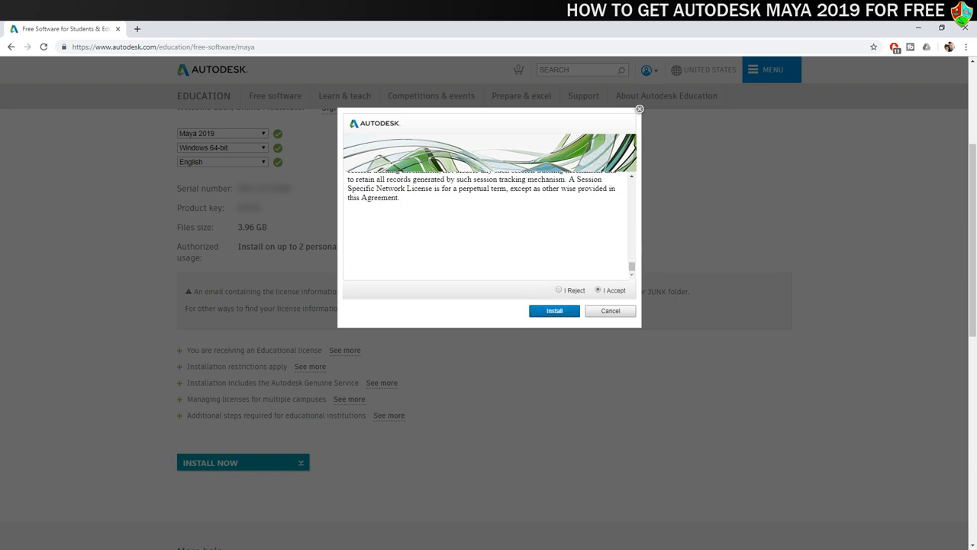
pyautogui.click(553, 312)
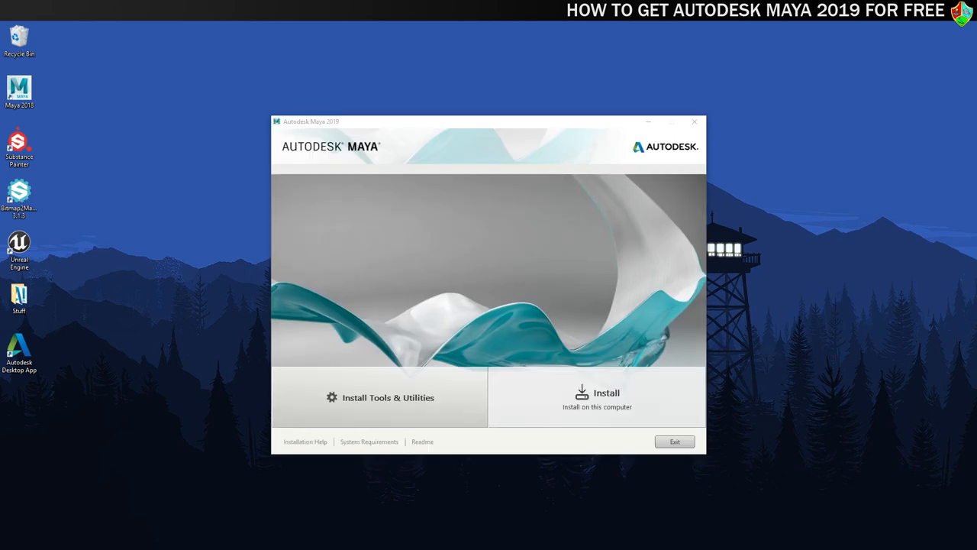
# Choose 'Install on this computer' to reach the Configure Installation page
pyautogui.click(597, 398)
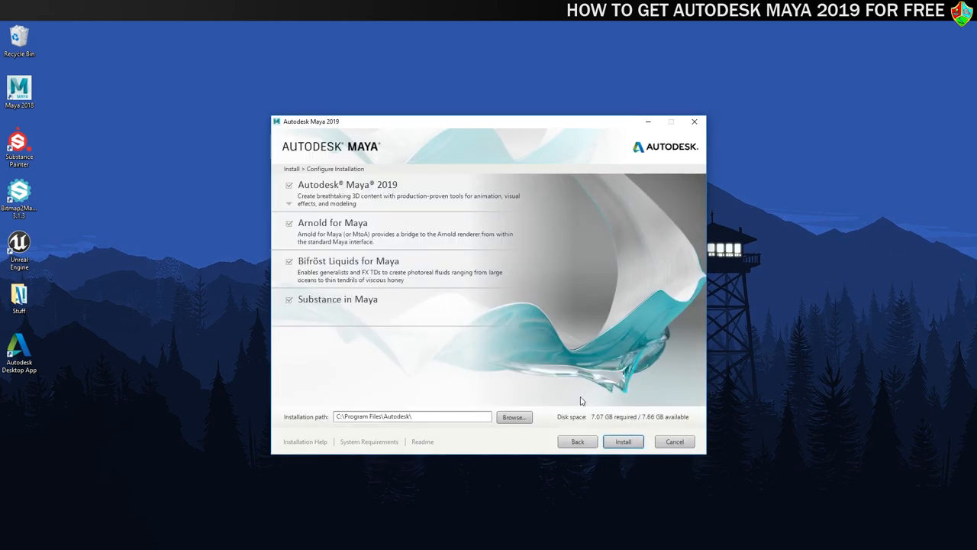
pyautogui.moveTo(603, 342)
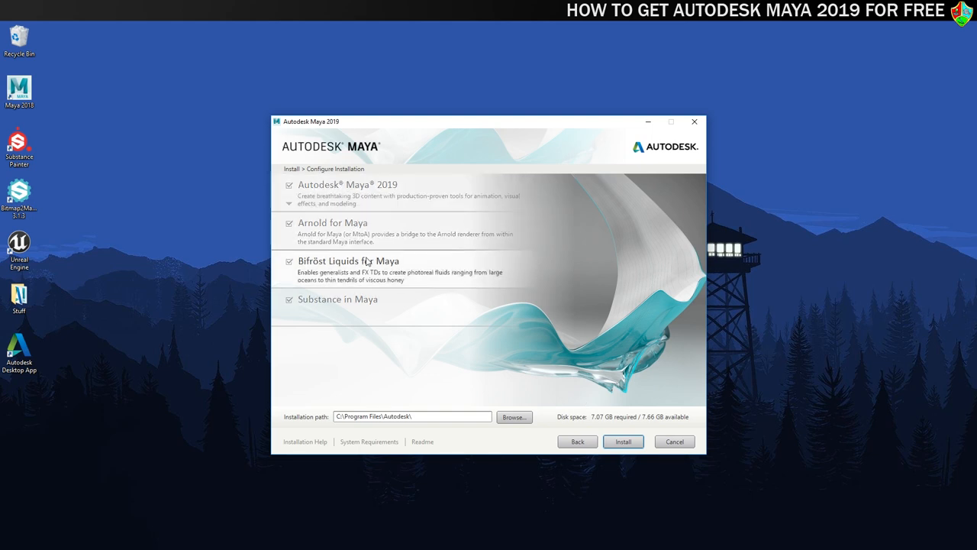
pyautogui.moveTo(562, 420)
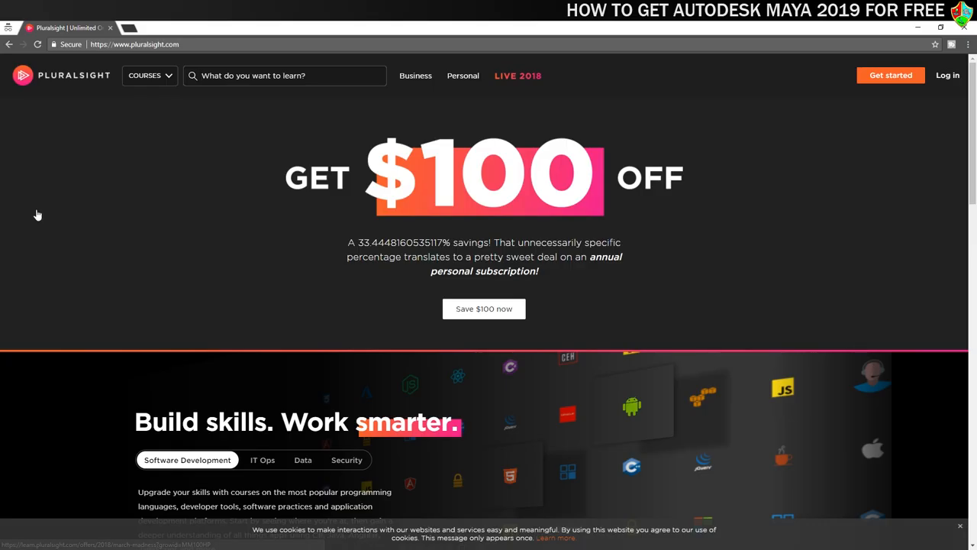
# Search Pluralsight for 'Maya' and open the Maya 2018 Fundamentals course
pyautogui.write('Maya')
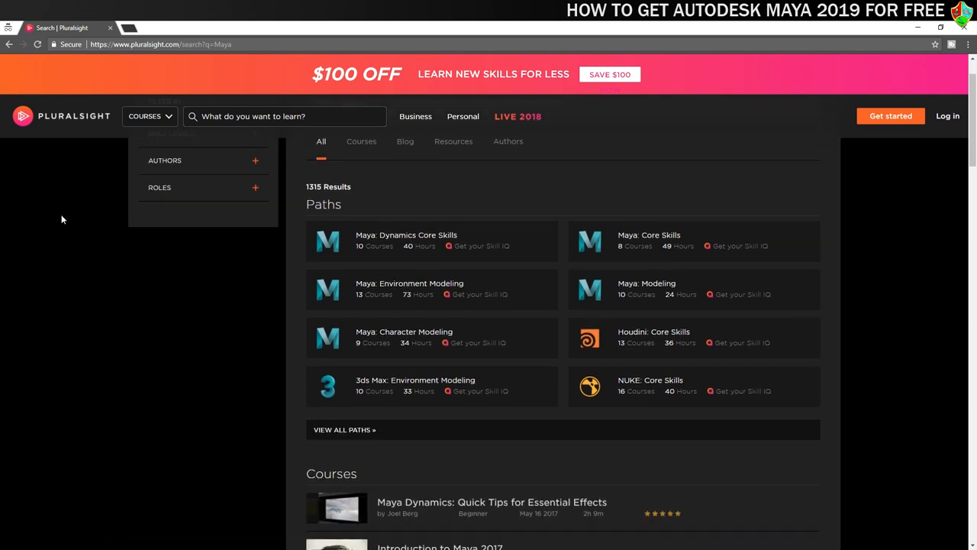
pyautogui.scroll(-3)
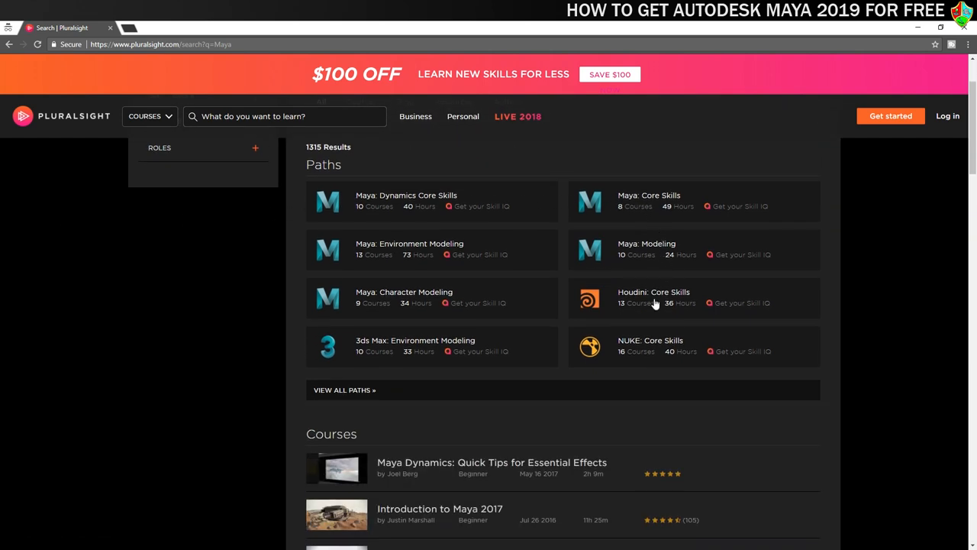
pyautogui.moveTo(408, 226)
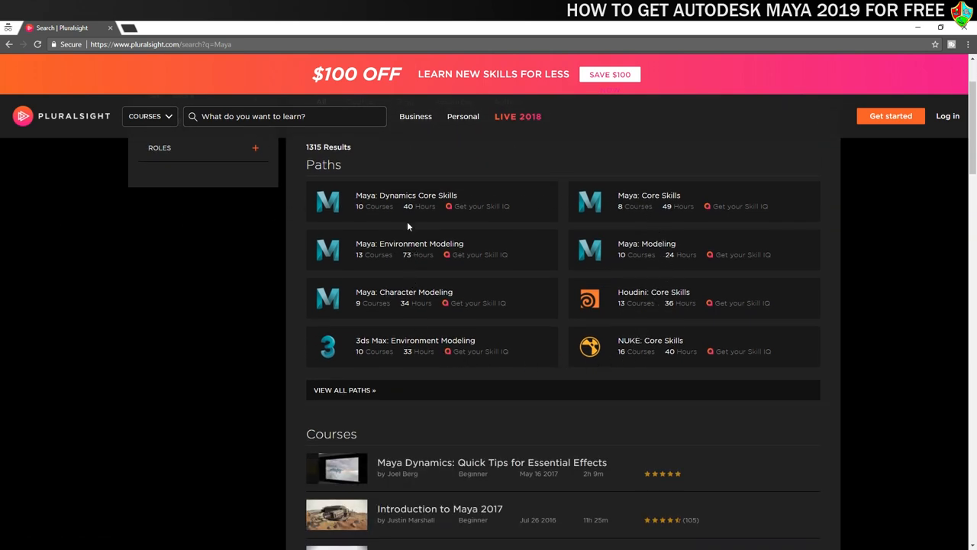
pyautogui.scroll(-3)
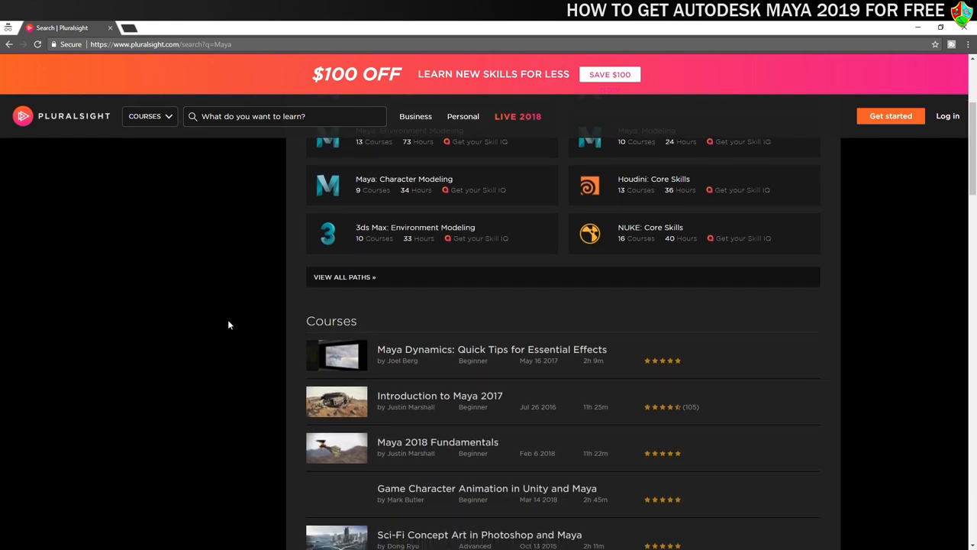
pyautogui.scroll(-3)
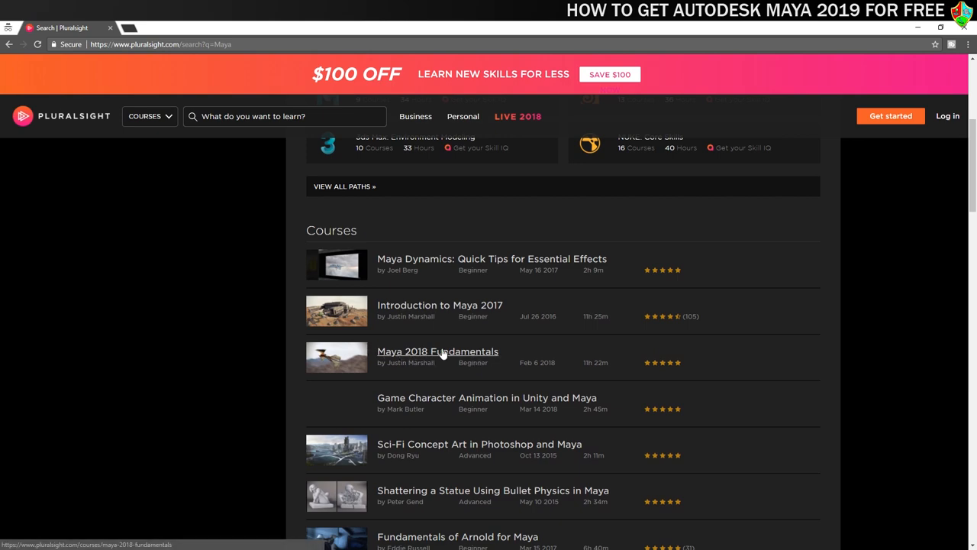
pyautogui.click(437, 352)
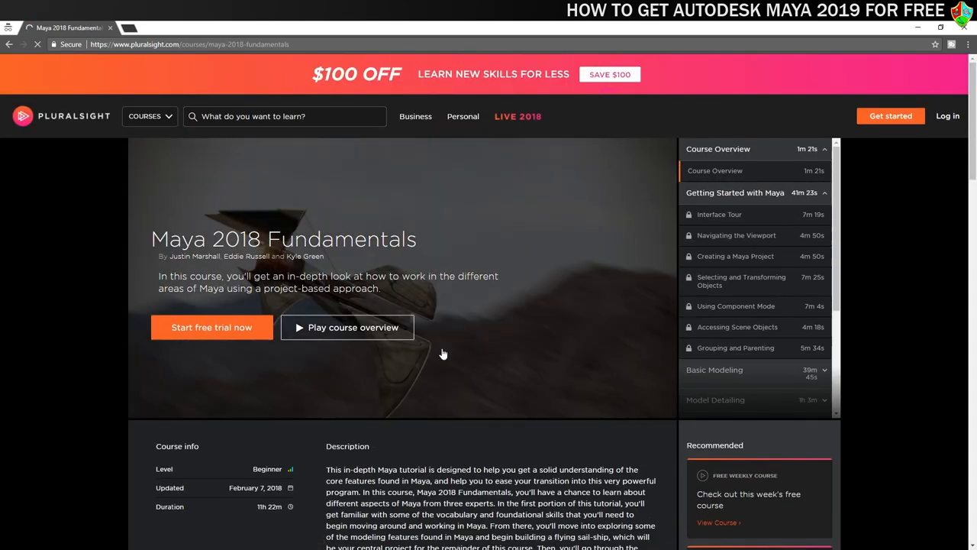
pyautogui.click(346, 327)
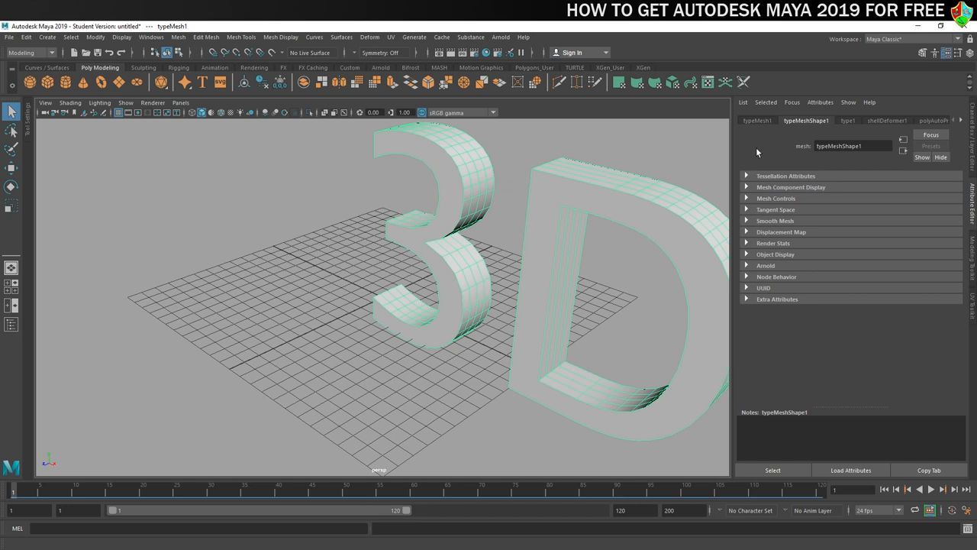
# Replace the 3D type text with 'Thanks for watching!' in the Attribute Editor
pyautogui.click(847, 119)
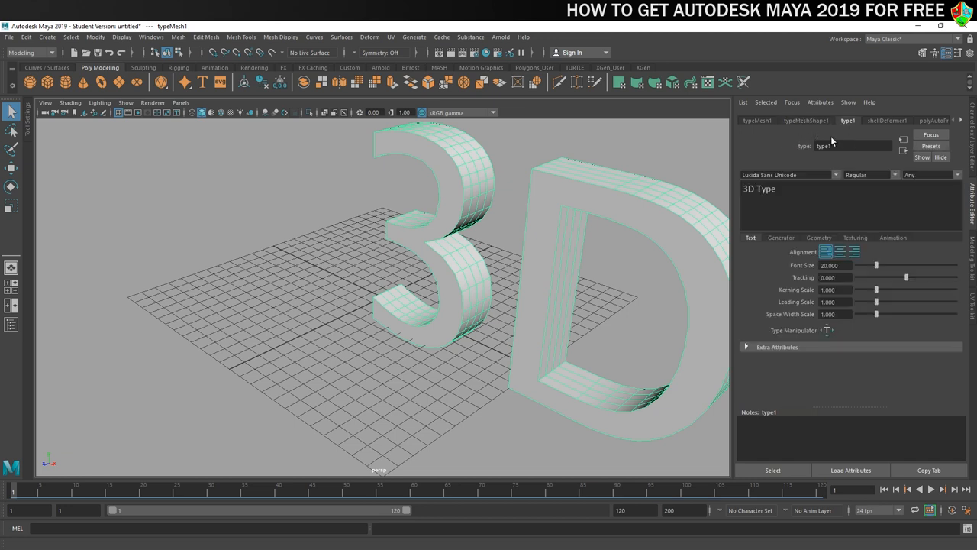
pyautogui.write('Thanks for w')
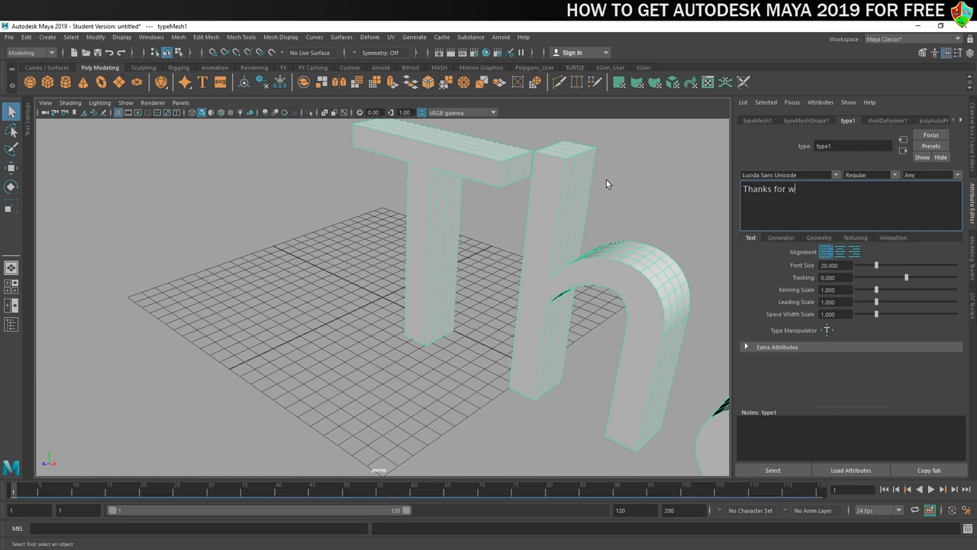
pyautogui.write('atching!')
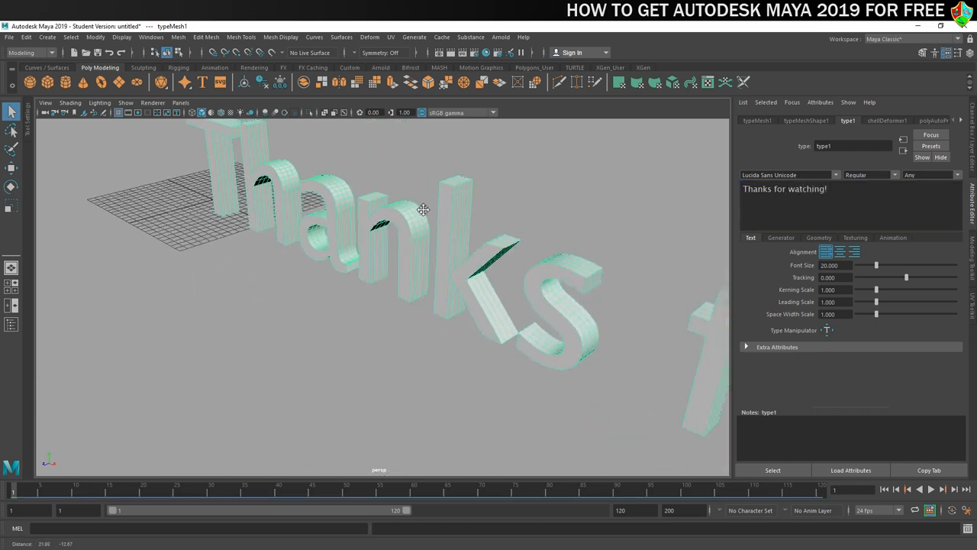
# Orbit the view to show the whole 'Thanks for watching!' phrase
pyautogui.moveTo(425, 210); pyautogui.dragTo(526, 226)
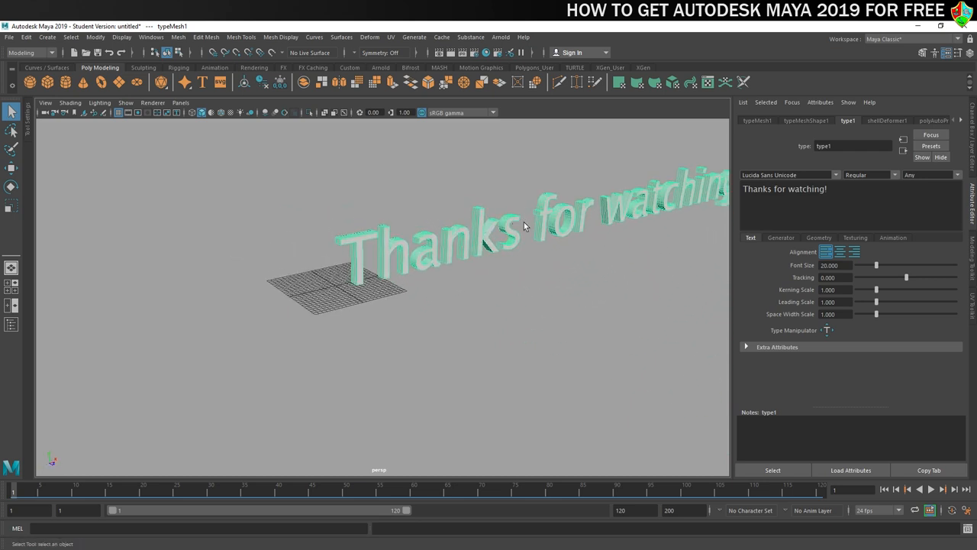
pyautogui.moveTo(525, 226); pyautogui.dragTo(400, 278)
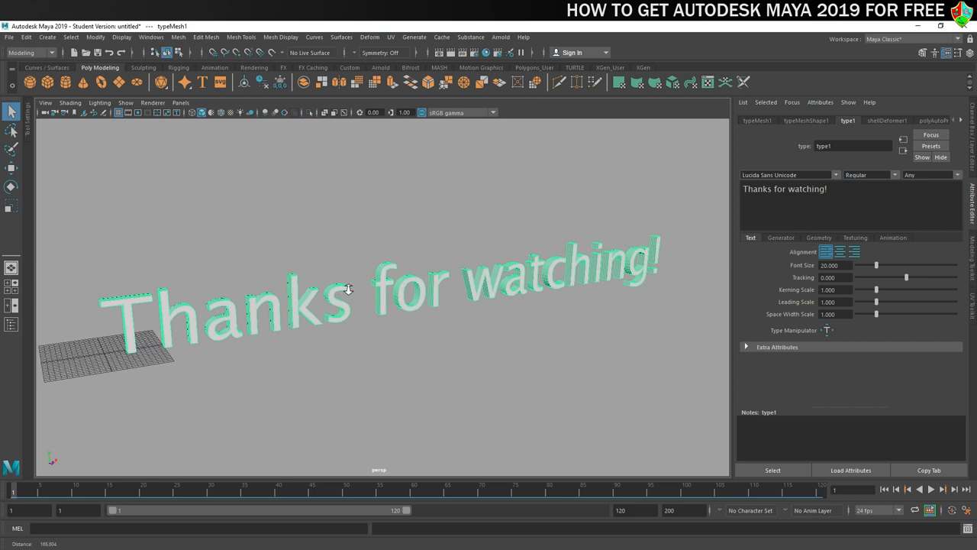
pyautogui.moveTo(351, 290); pyautogui.dragTo(354, 287)
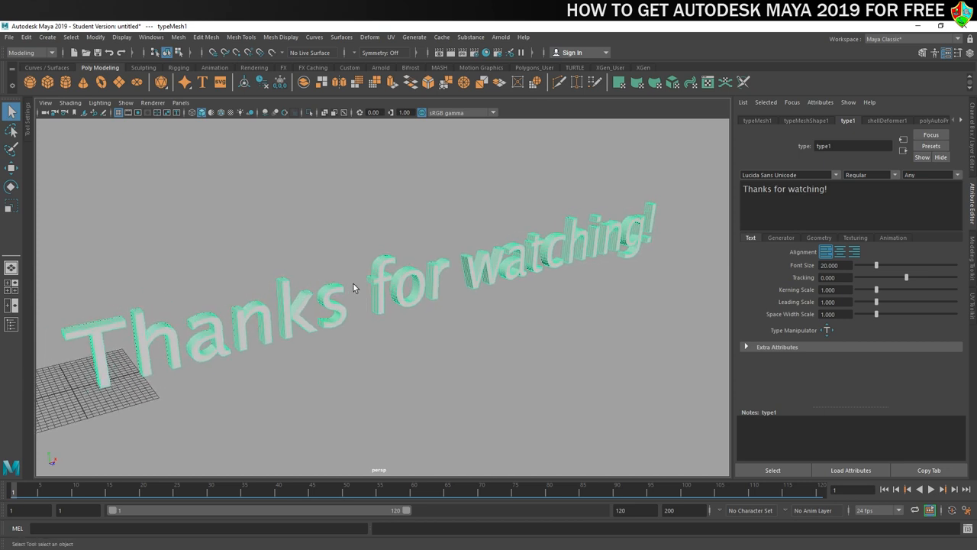